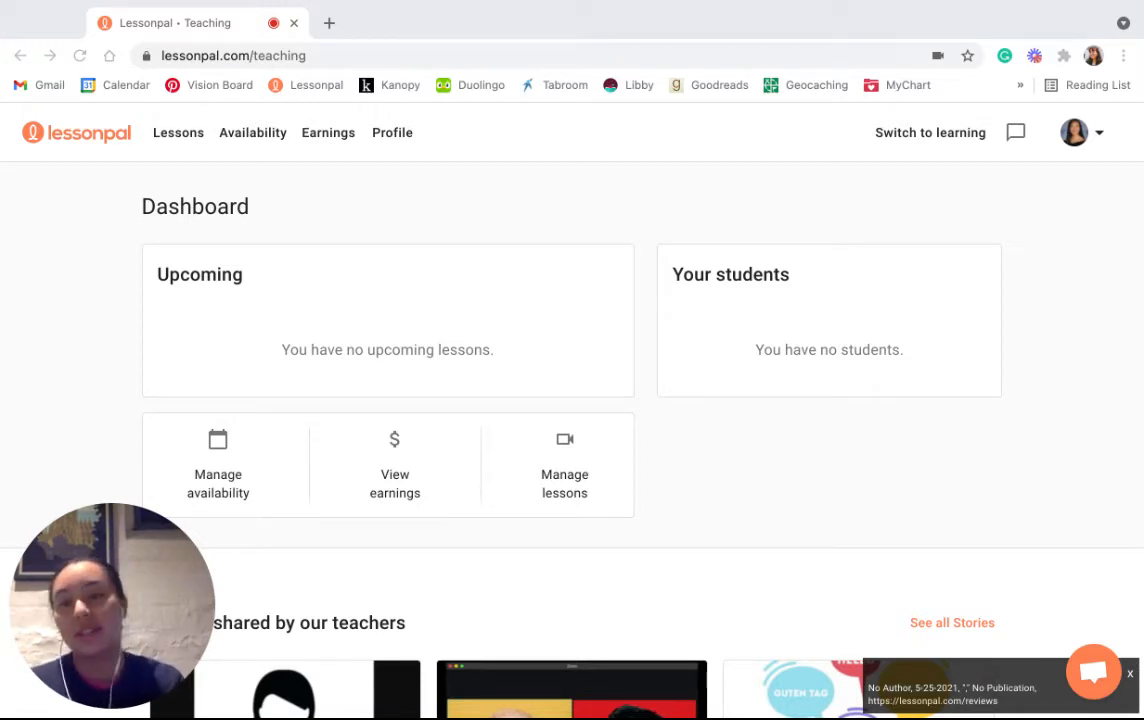
{"action": "mouse_move", "coordinate": [416, 462]}
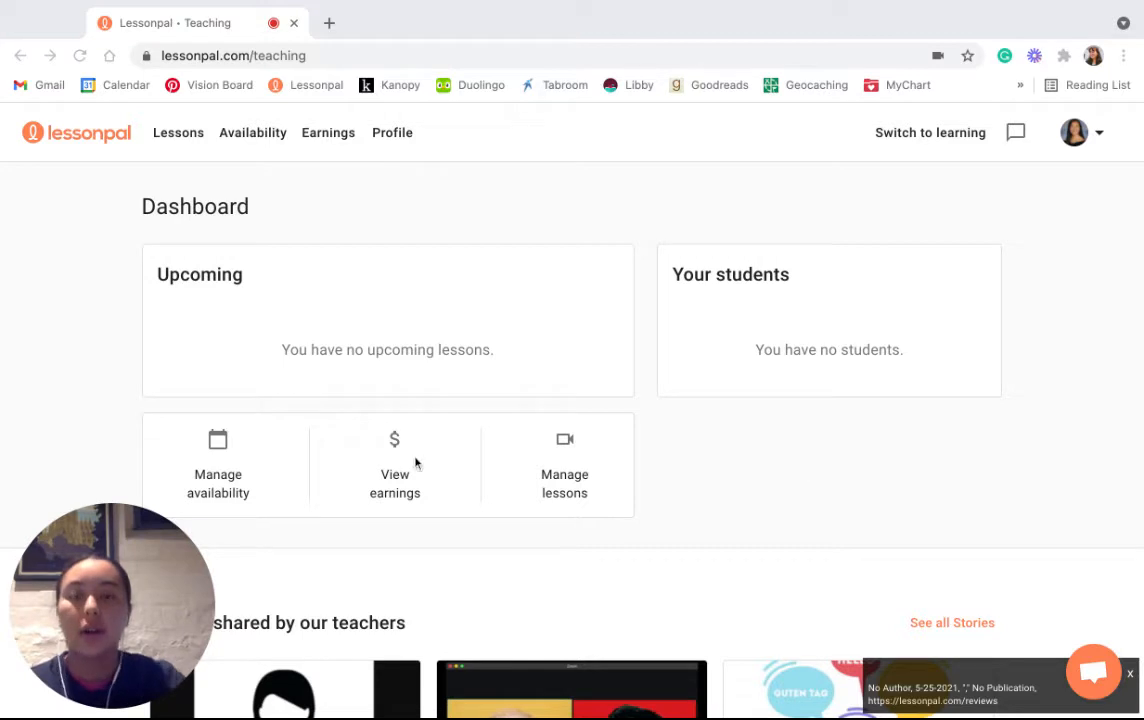
{"action": "mouse_move", "coordinate": [740, 452]}
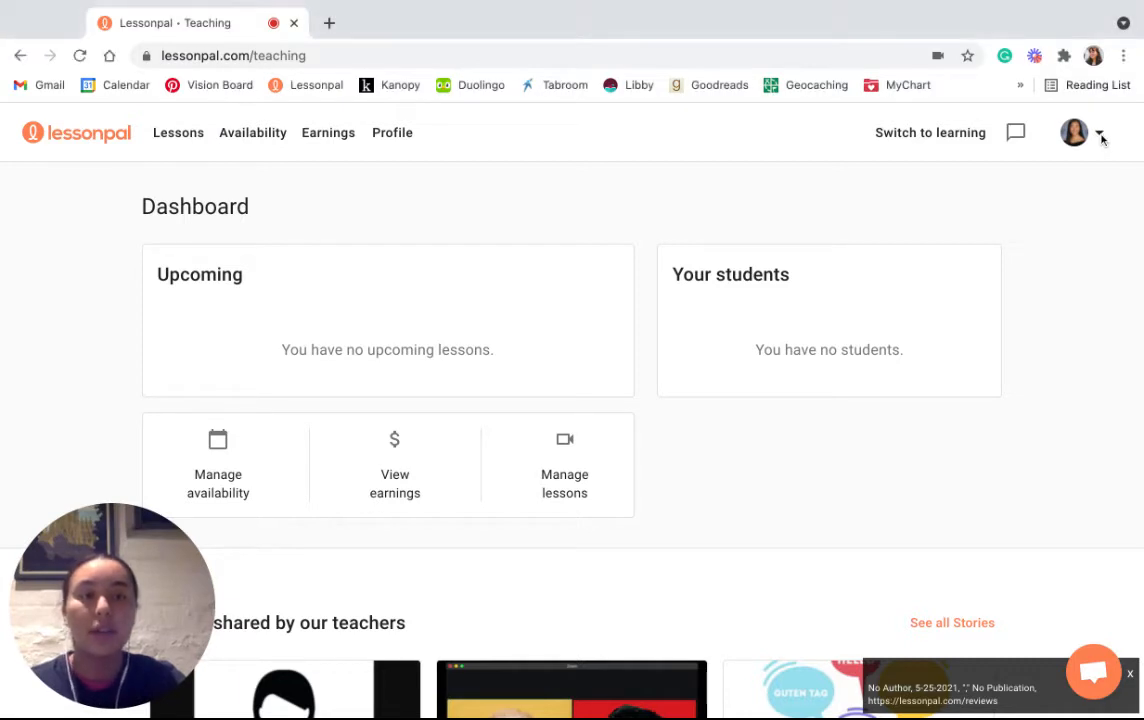
- Go to the Reviews page from the profile avatar menu
{"action": "left_click", "coordinate": [1100, 133]}
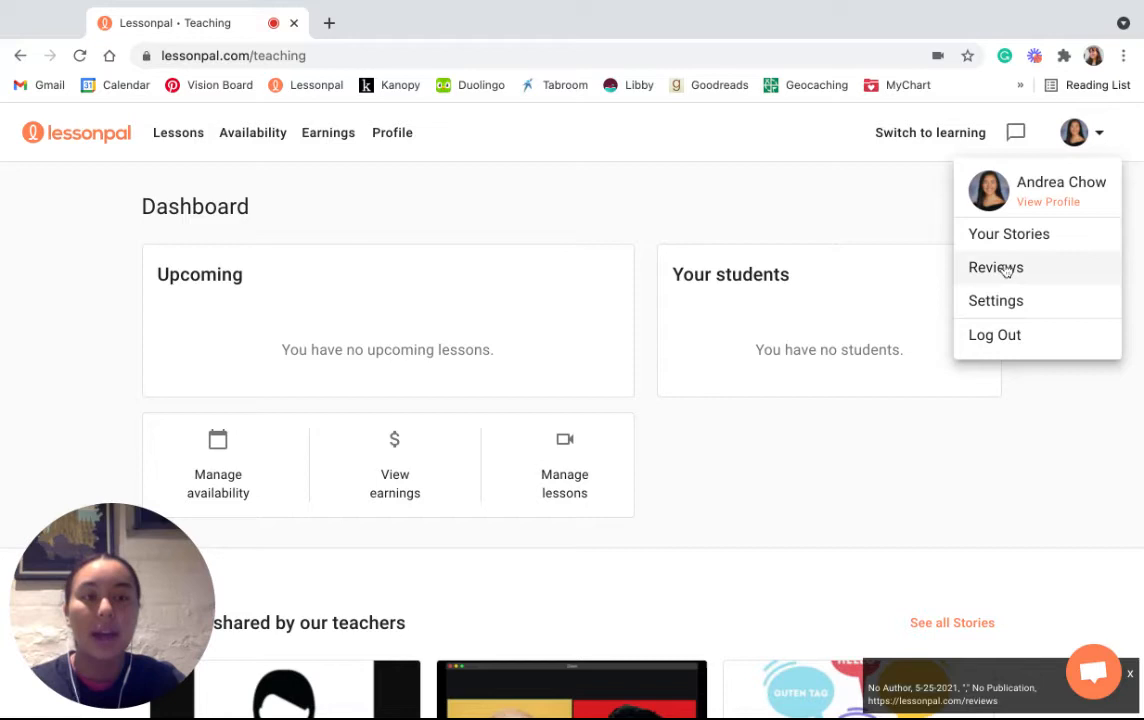
{"action": "left_click", "coordinate": [996, 267]}
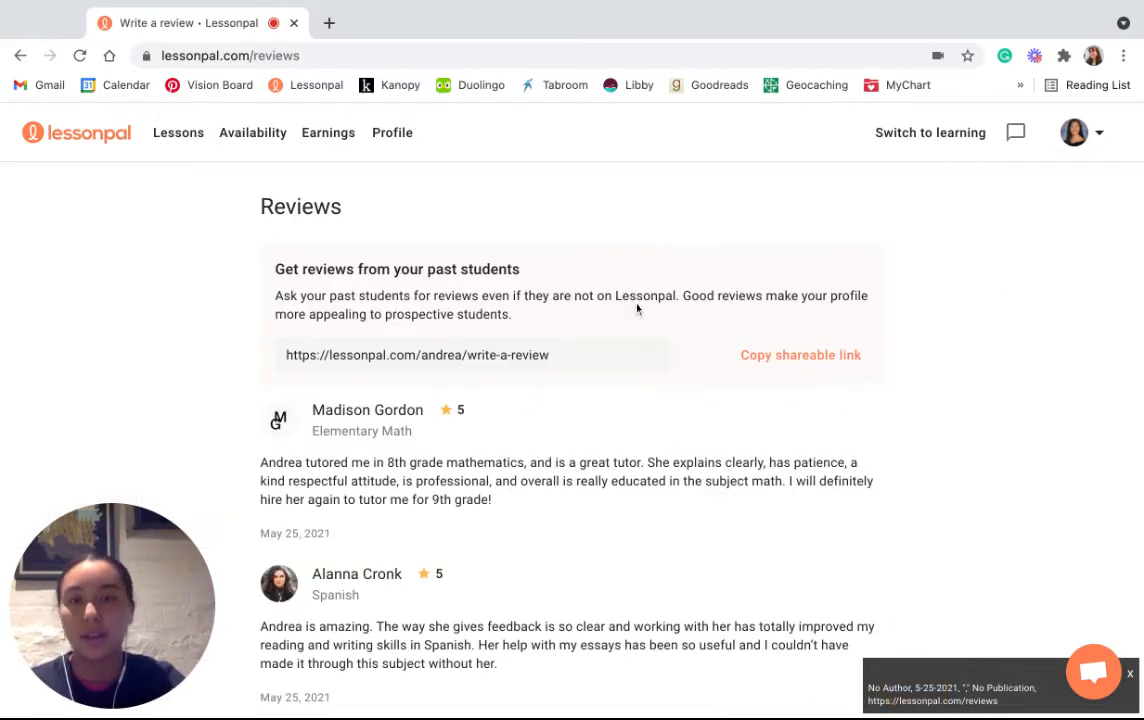
{"action": "mouse_move", "coordinate": [285, 307]}
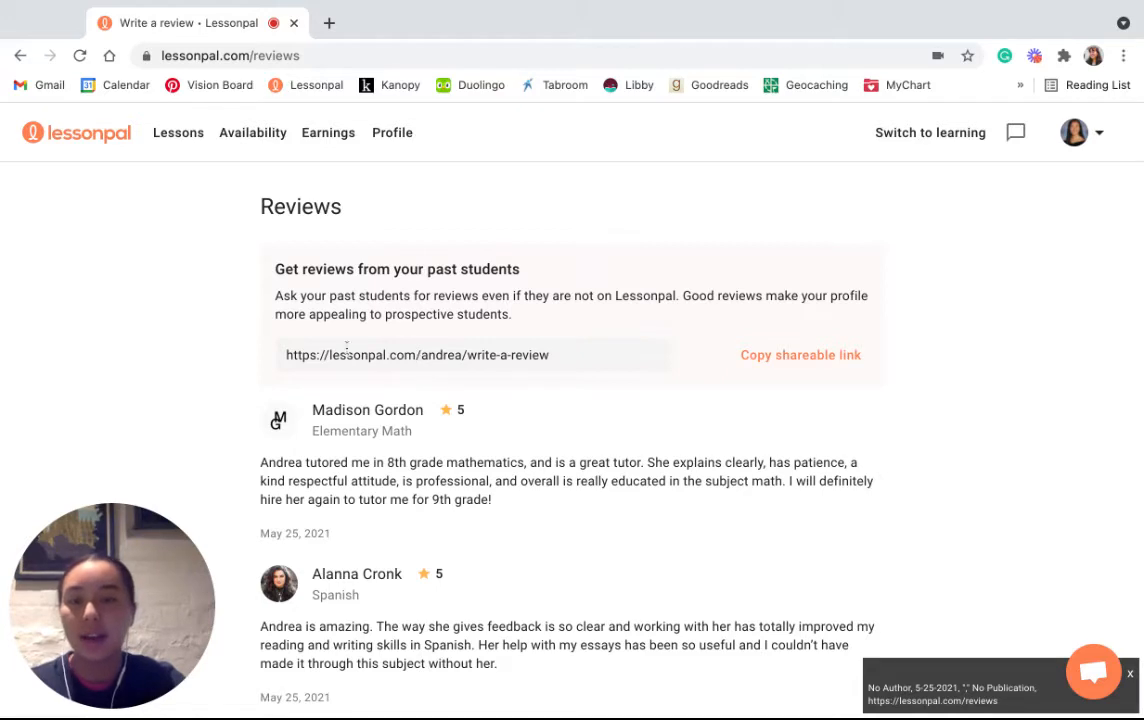
{"action": "mouse_move", "coordinate": [563, 362]}
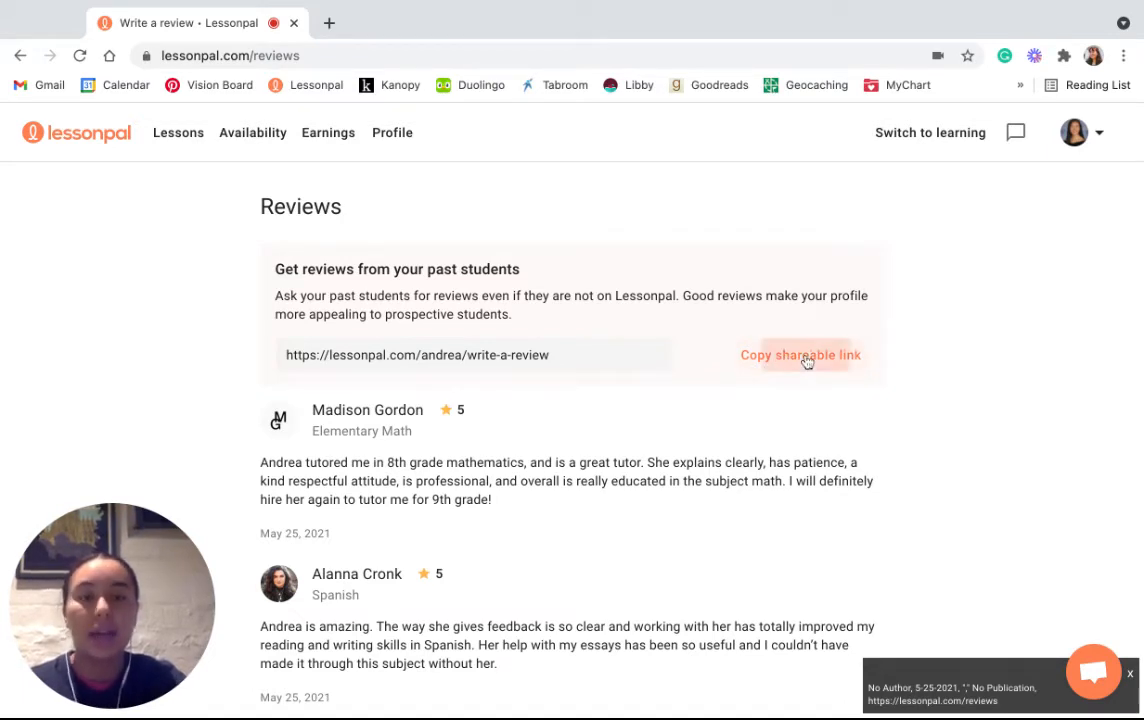
- Copy the write-a-review link and scroll down to more five-star reviews
{"action": "left_click", "coordinate": [800, 355]}
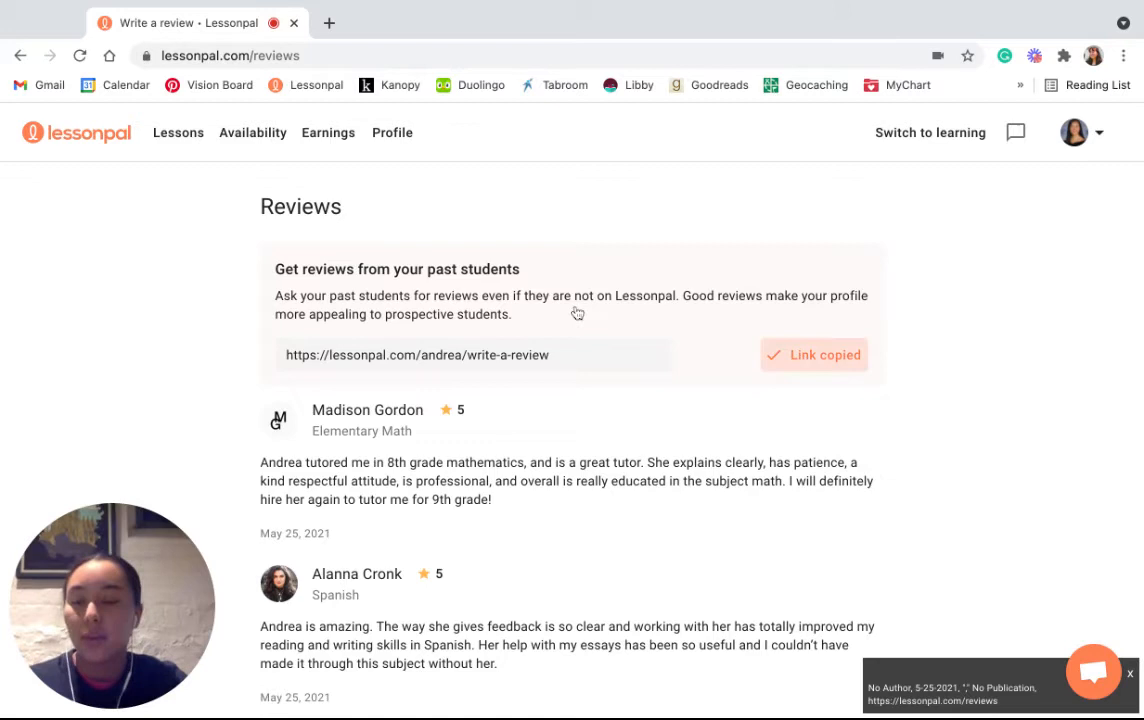
{"action": "scroll", "scroll_direction": "down", "scroll_amount": 3}
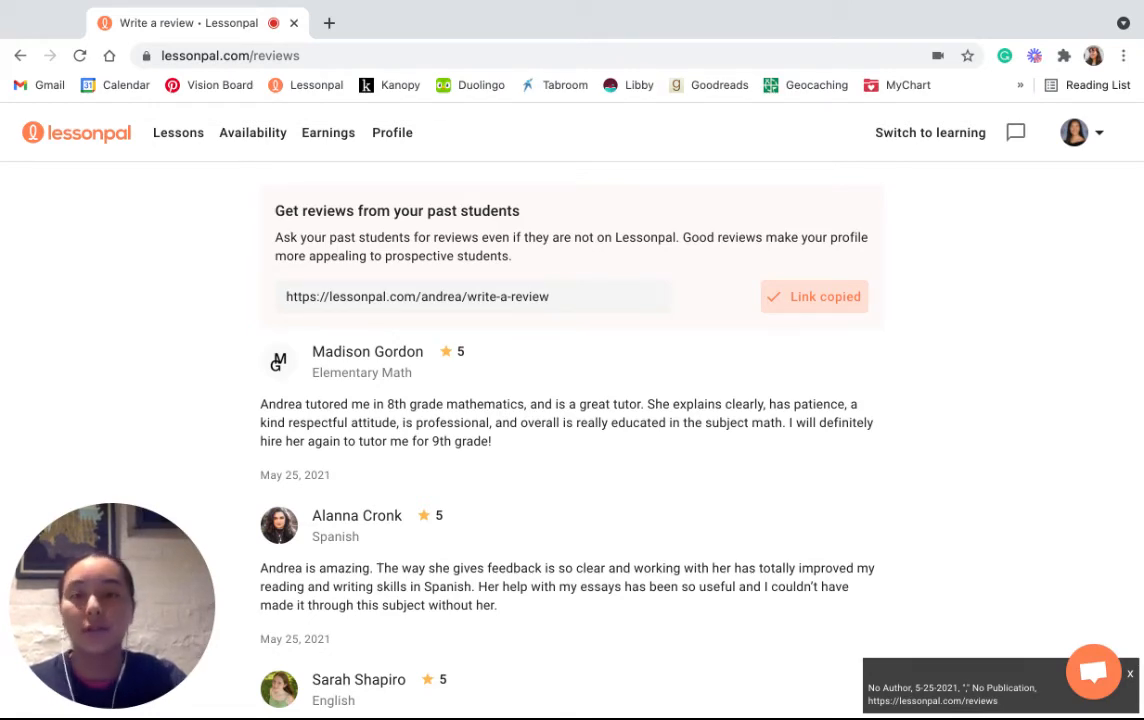
{"action": "scroll", "scroll_direction": "down", "scroll_amount": 3}
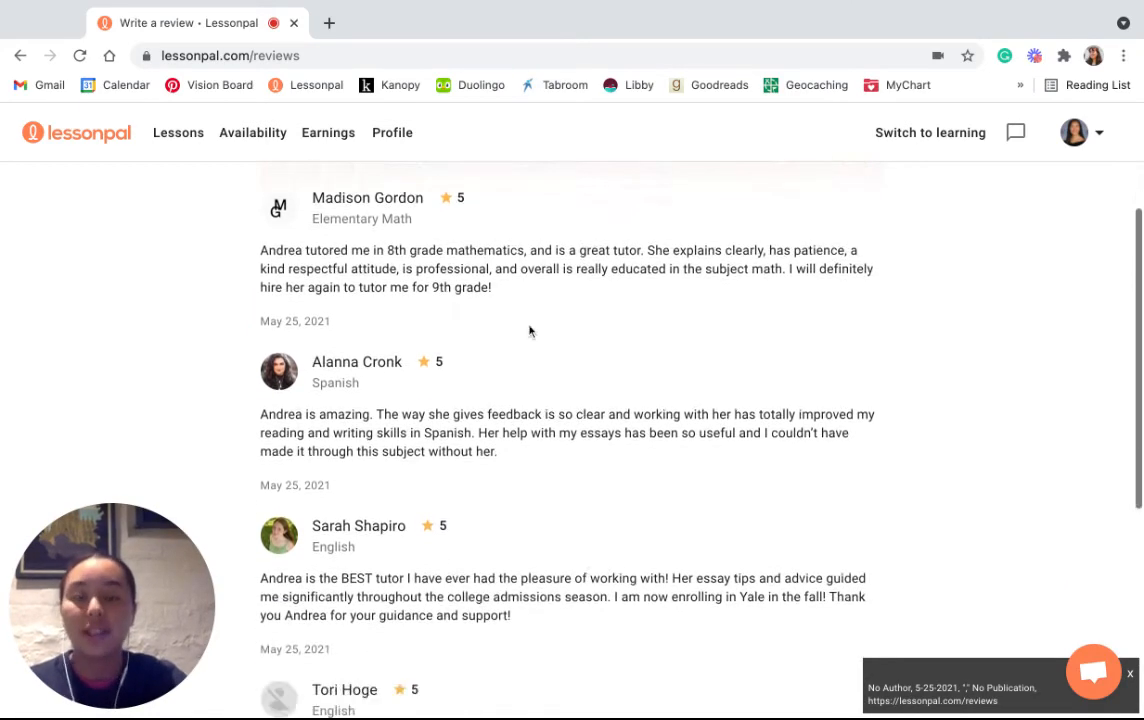
{"action": "scroll", "scroll_direction": "down", "scroll_amount": 3}
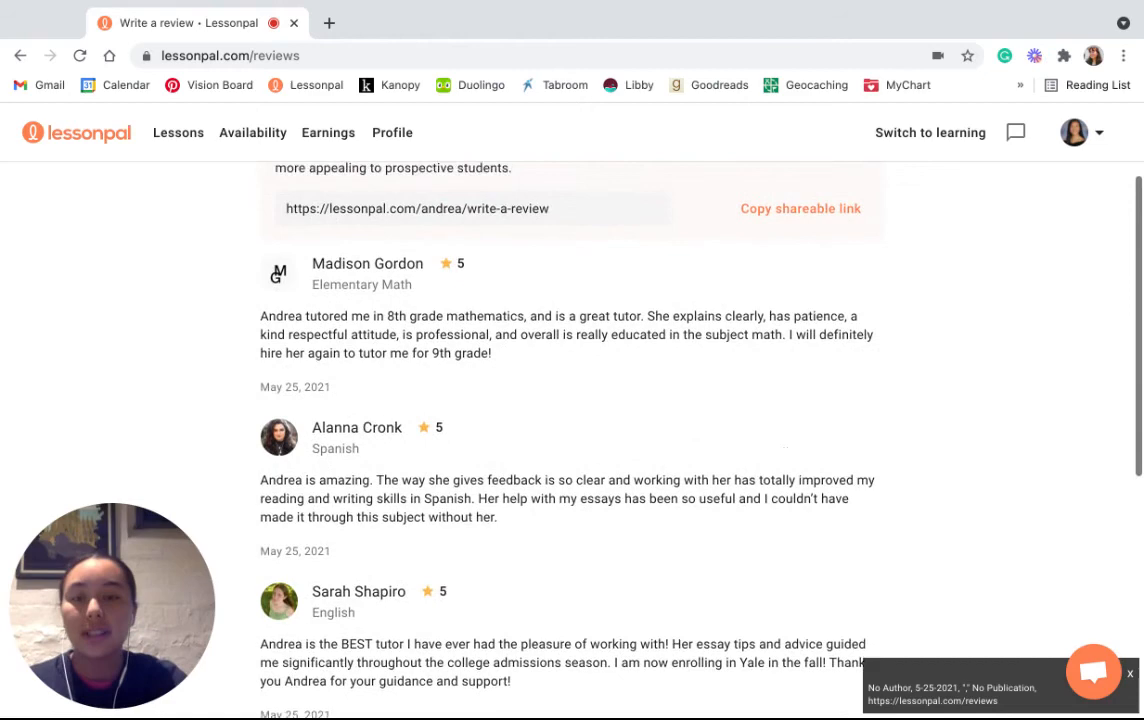
{"action": "scroll", "scroll_direction": "down", "scroll_amount": 3}
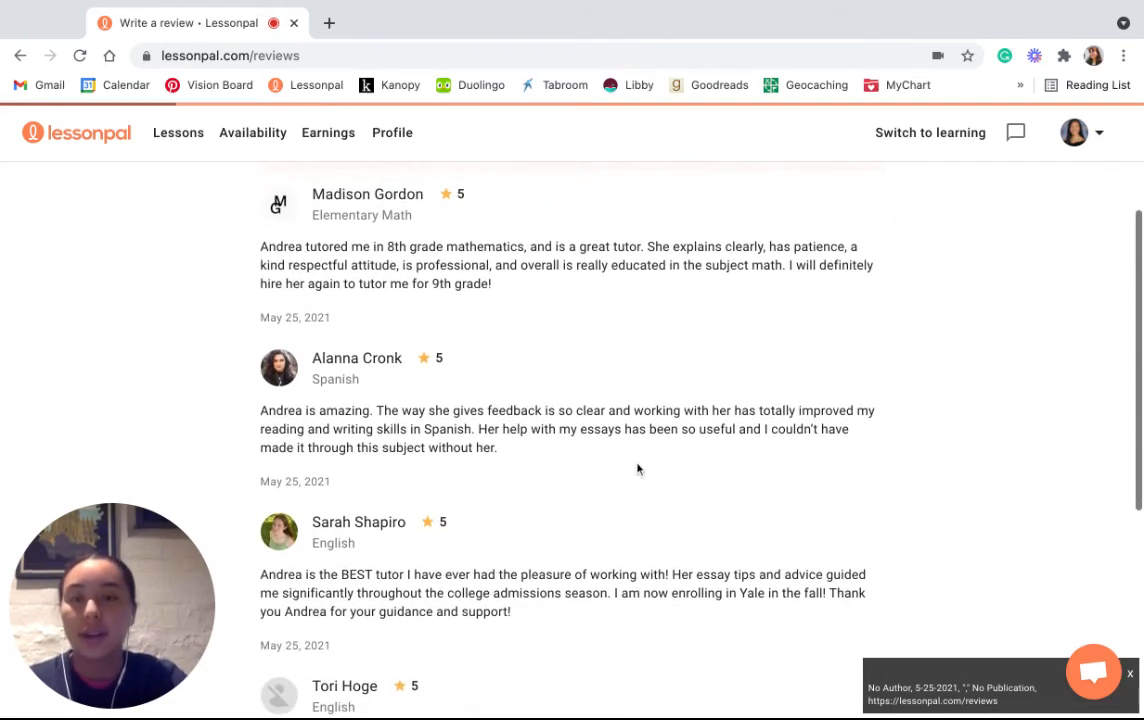
{"action": "scroll", "scroll_direction": "down", "scroll_amount": 3}
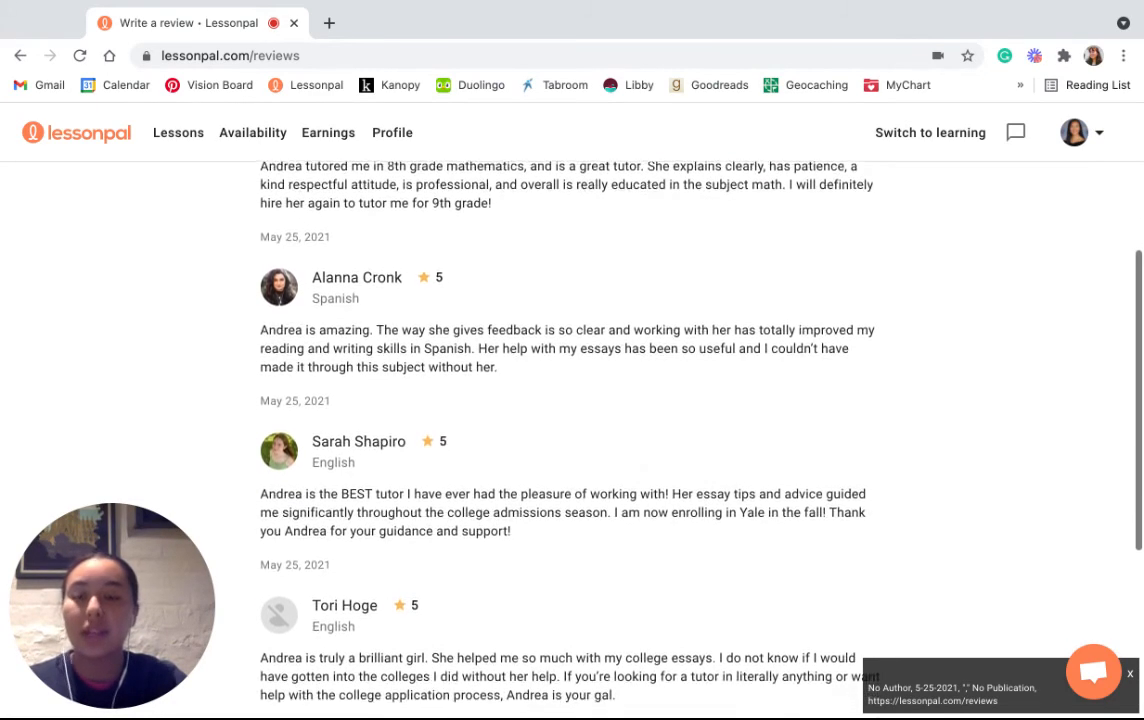
{"action": "scroll", "scroll_direction": "down", "scroll_amount": 3}
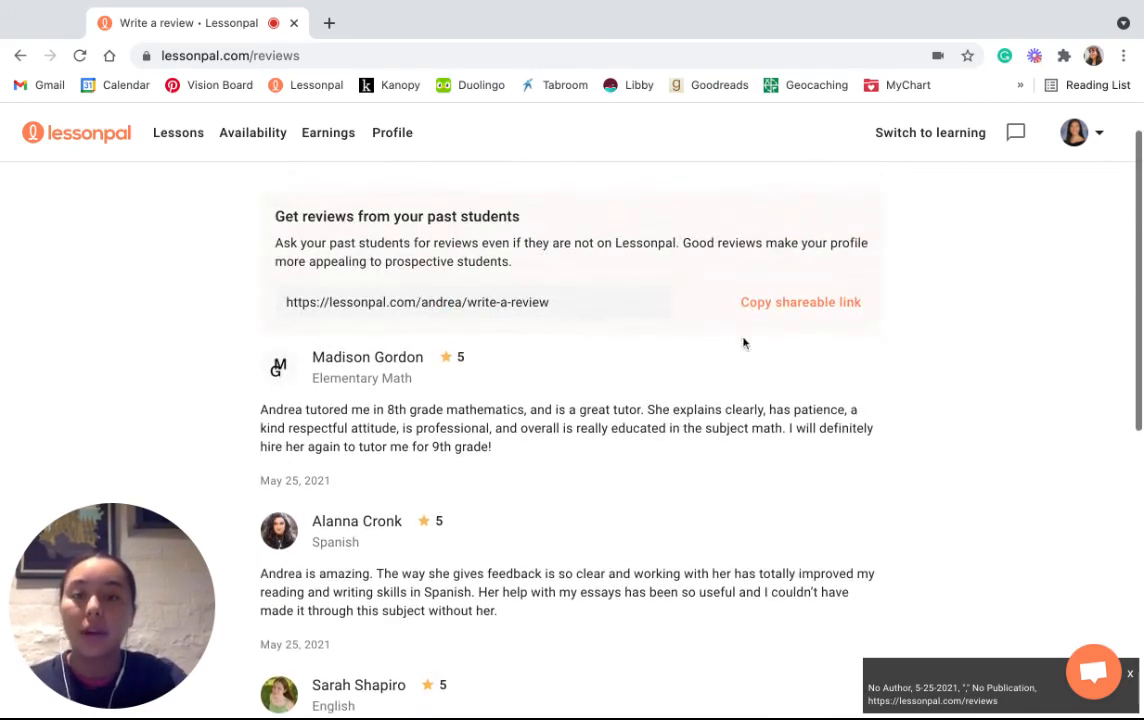
{"action": "mouse_move", "coordinate": [547, 374]}
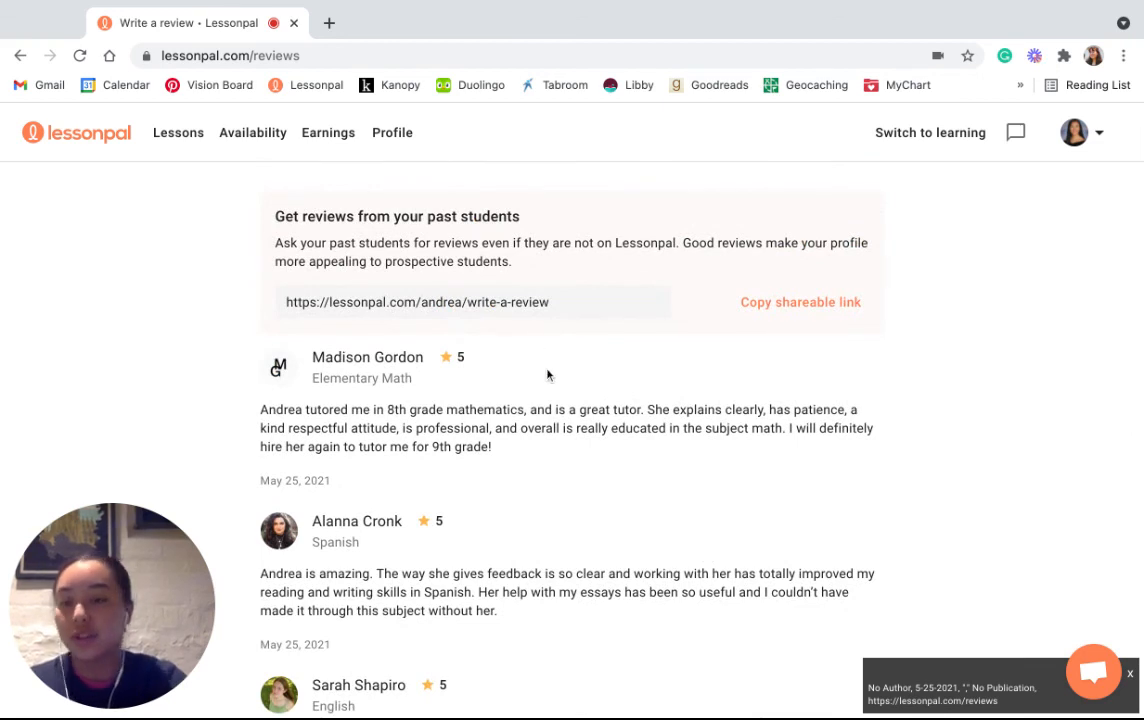
{"action": "scroll", "scroll_direction": "down", "scroll_amount": 3}
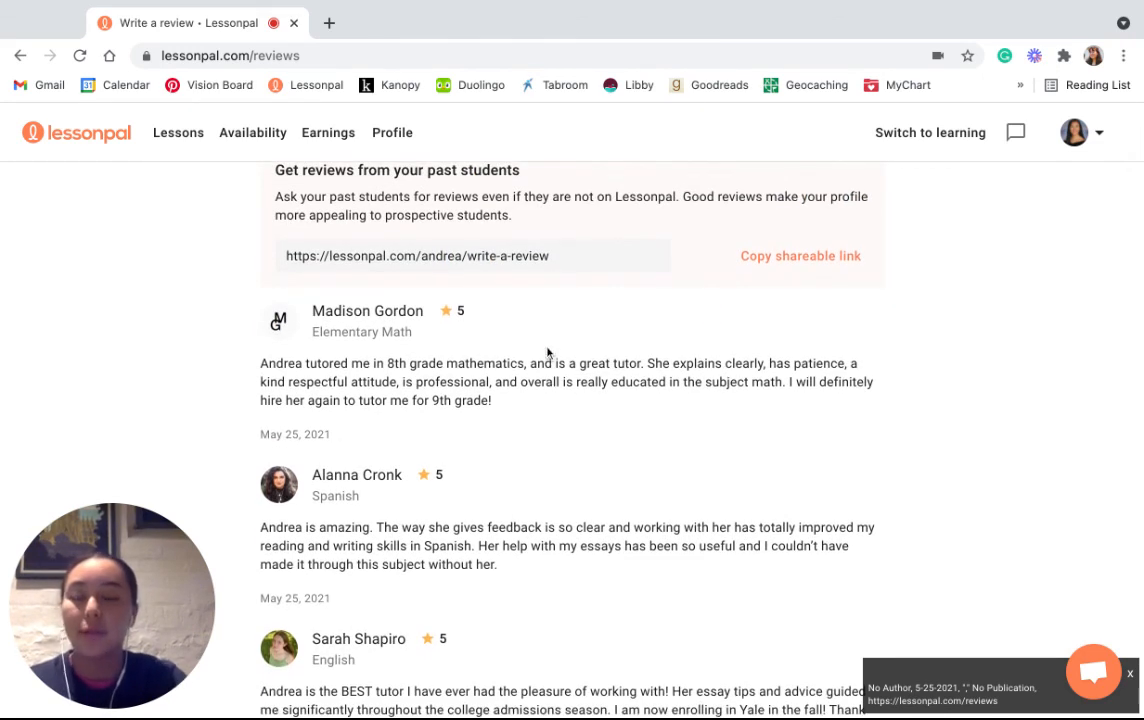